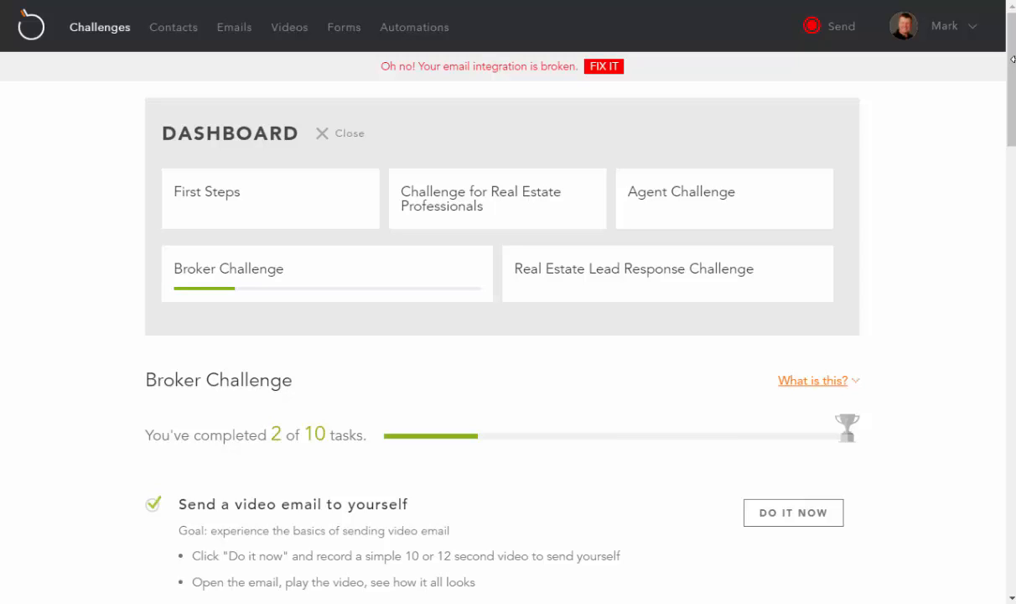
From the BombBomb account menu, go to Integrations to locate the API key.
{"action": "left_click", "coordinate": [945, 26]}
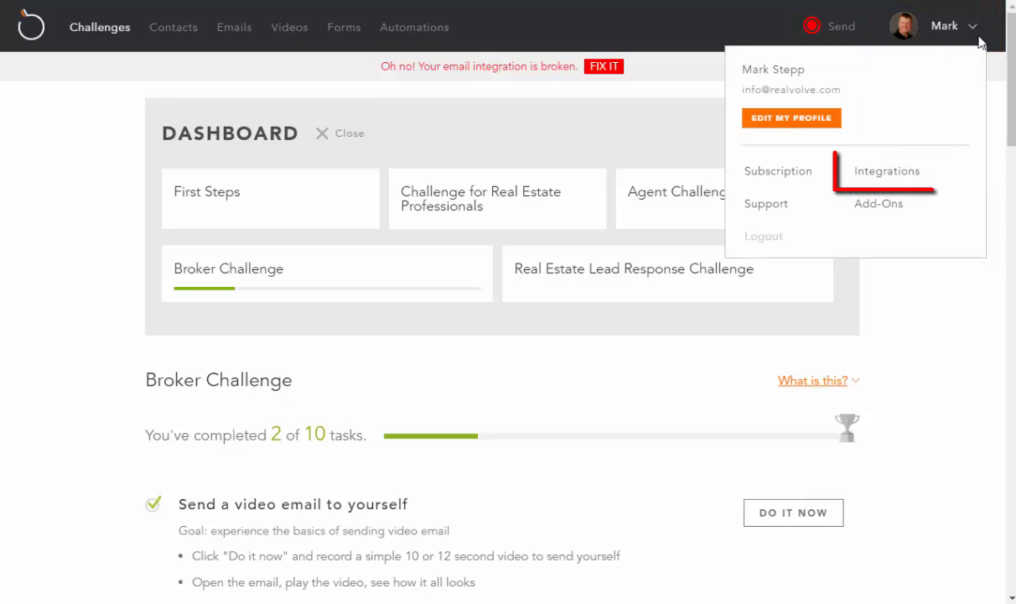
{"action": "left_click", "coordinate": [887, 170]}
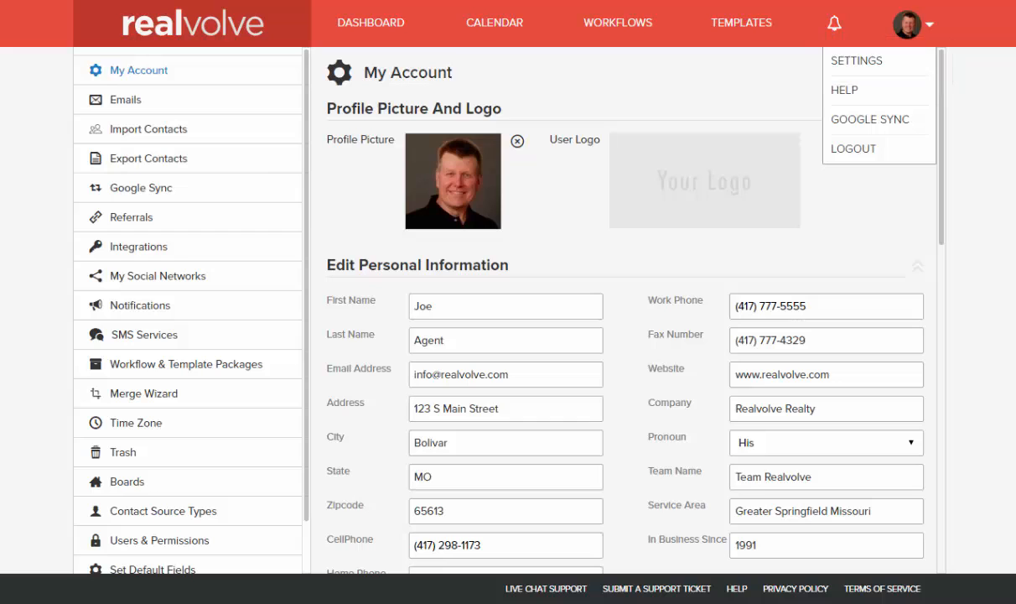
Paste the BombBomb API key into Realvolve Integrations, save it, then head to Templates.
{"action": "left_click", "coordinate": [139, 246]}
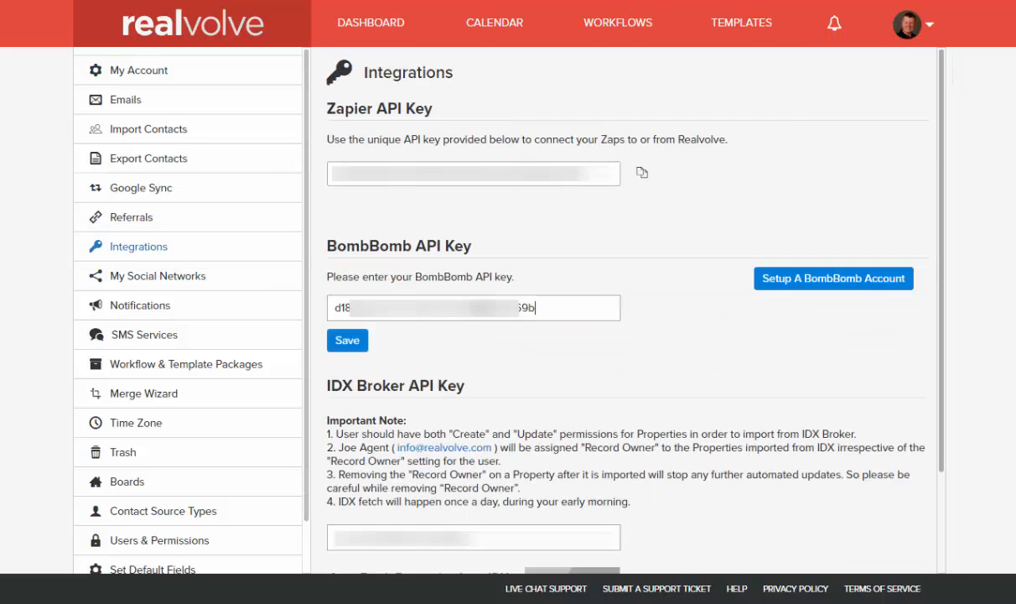
{"action": "left_click", "coordinate": [474, 308]}
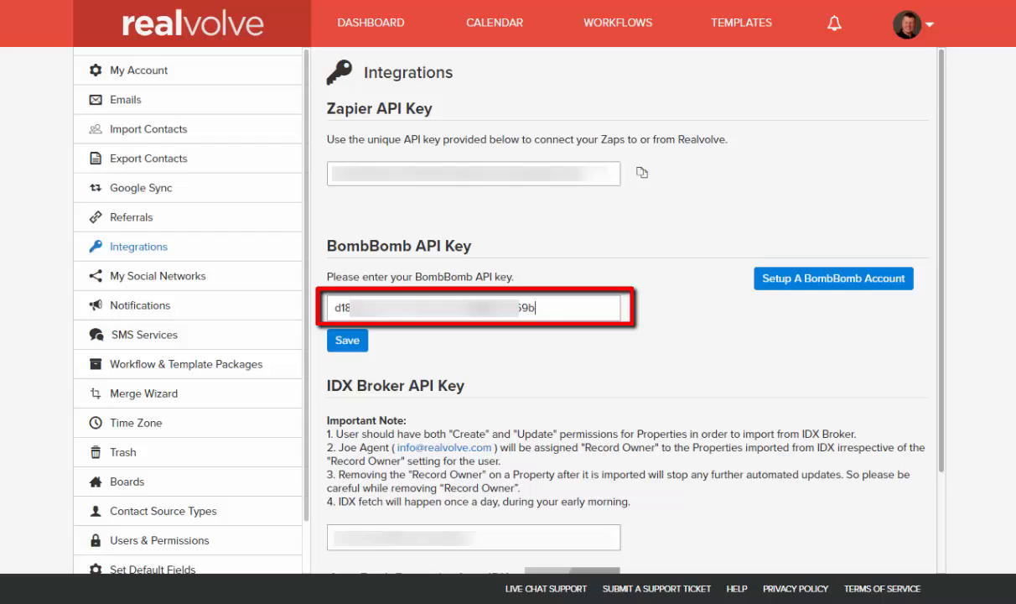
{"action": "left_click", "coordinate": [347, 340]}
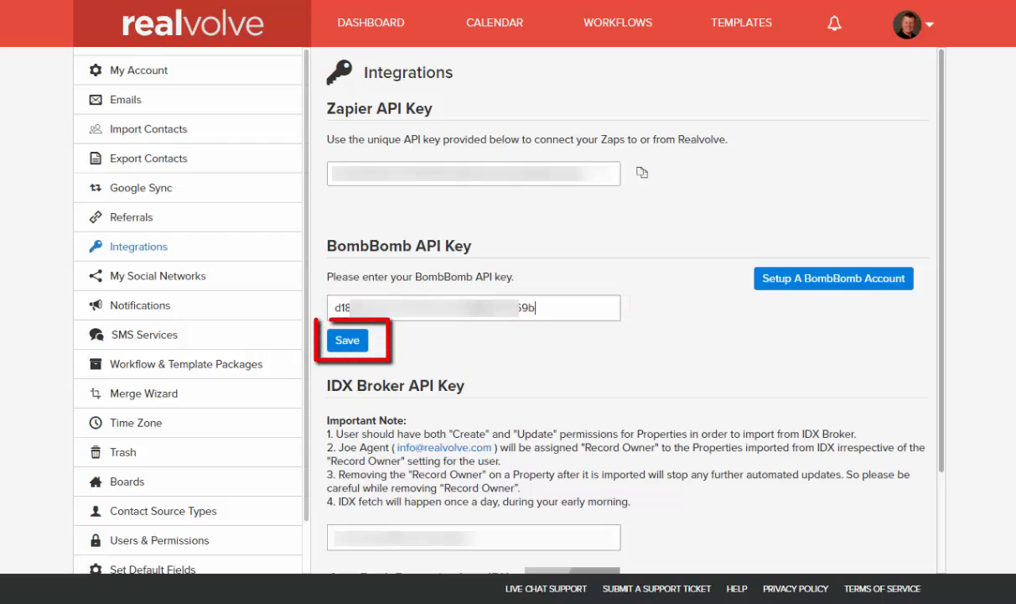
{"action": "left_click", "coordinate": [348, 340]}
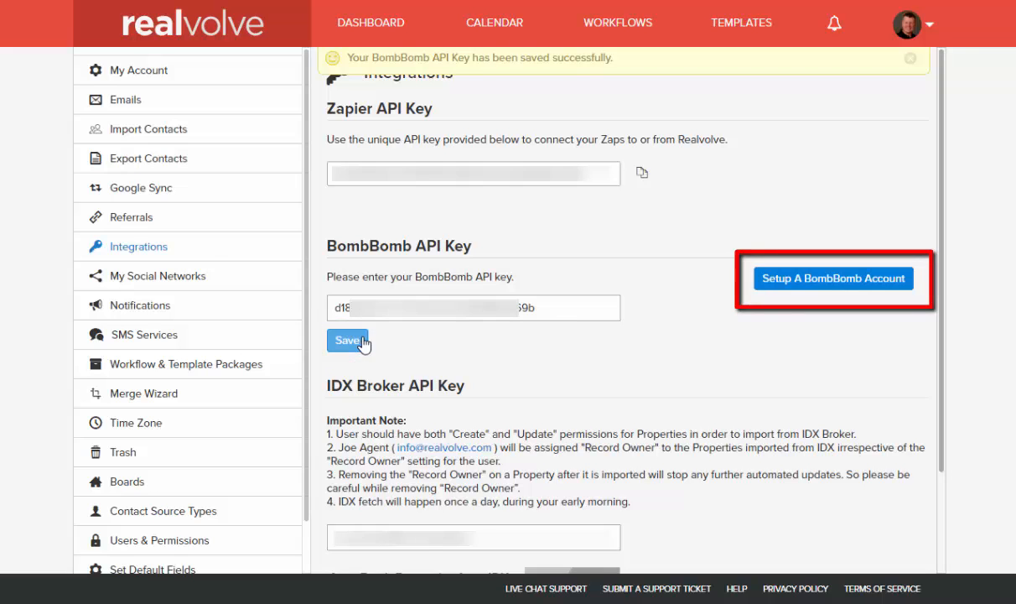
{"action": "left_click", "coordinate": [742, 23]}
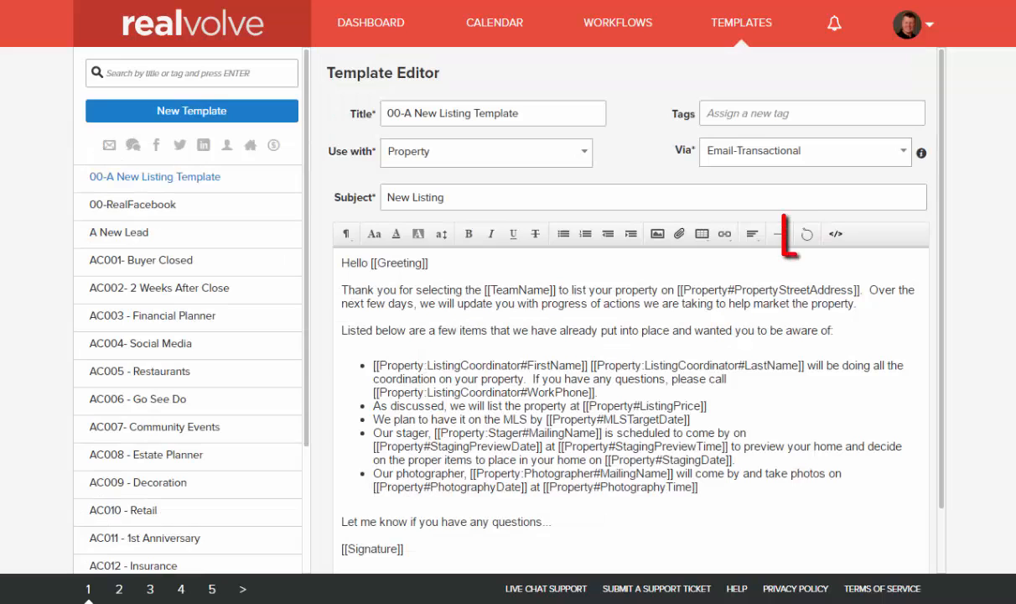